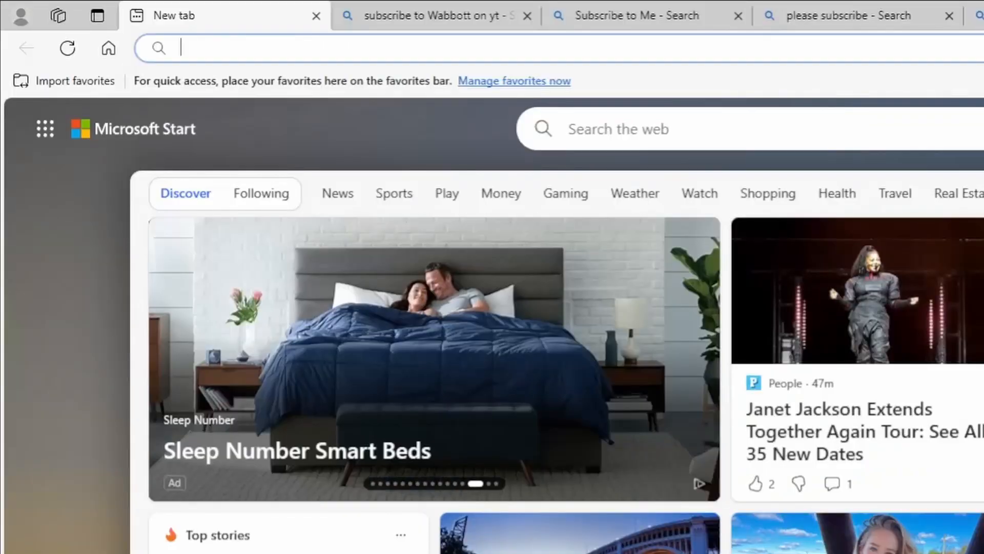
Search Bing for 'melonloader btd6' and open the btd6-modding-tutorial installation guide.
text(melonloader btd6)
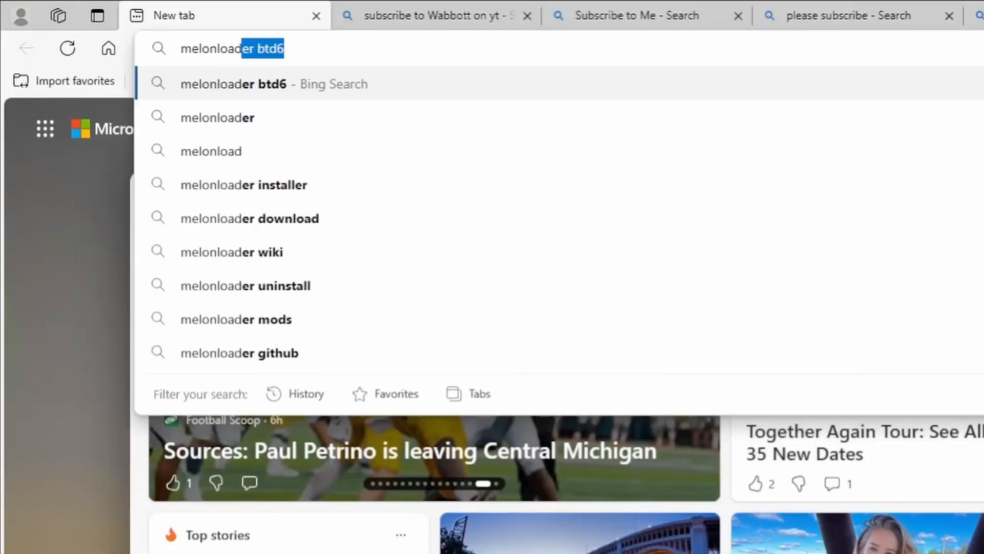
key(Enter)
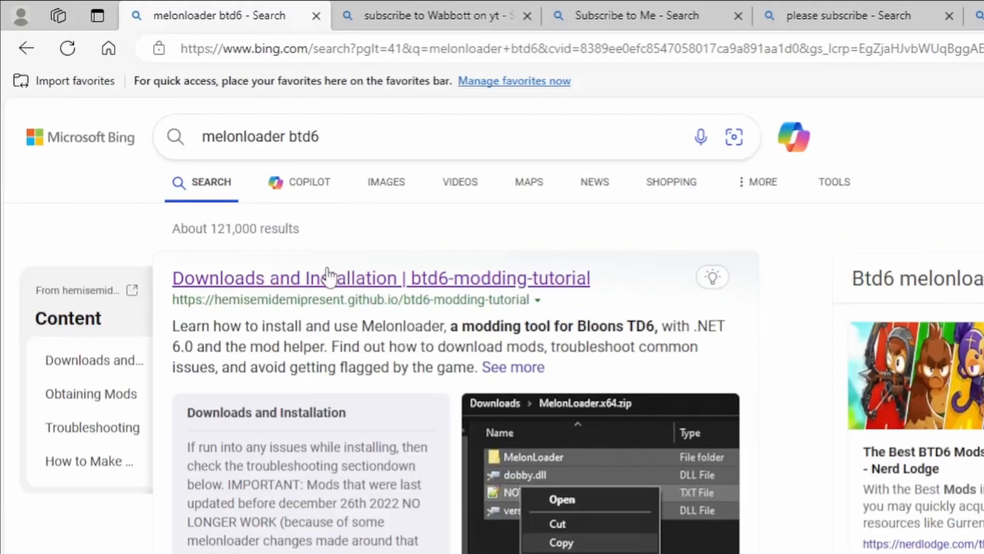
click(382, 278)
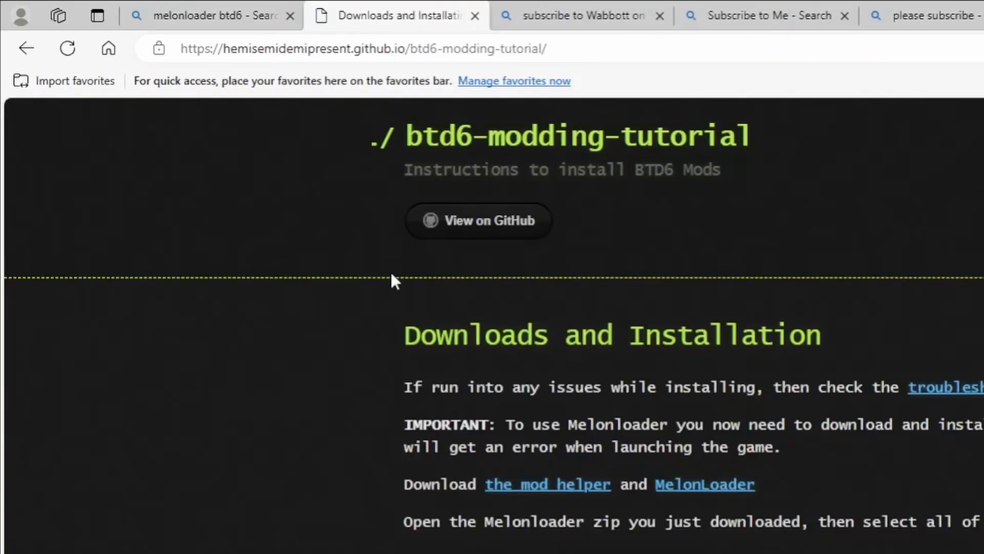
Download MelonLoader.x64.zip and Btd6ModHelper.dll from the guide's links.
click(704, 484)
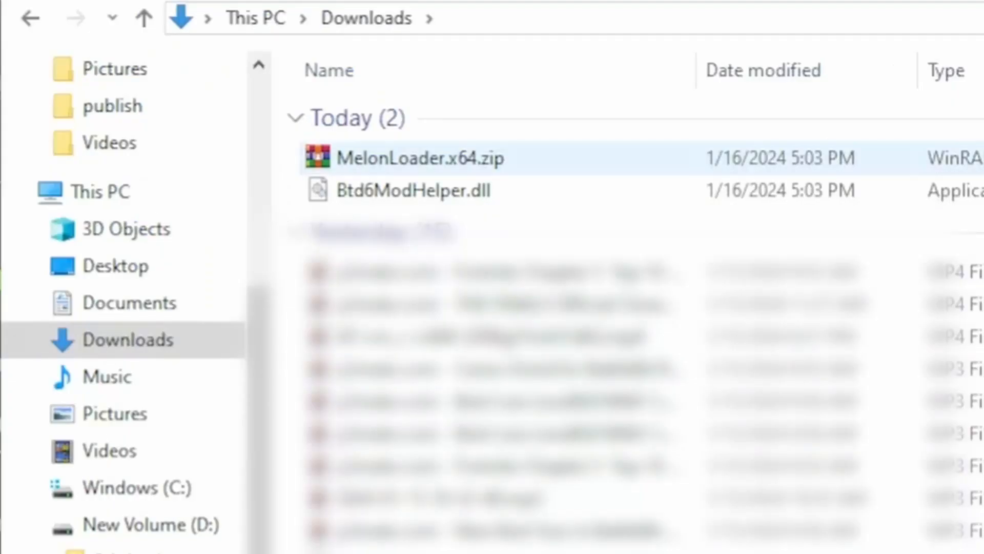
Extract MelonLoader.x64.zip with WinRAR to the default extraction path.
double_click(422, 158)
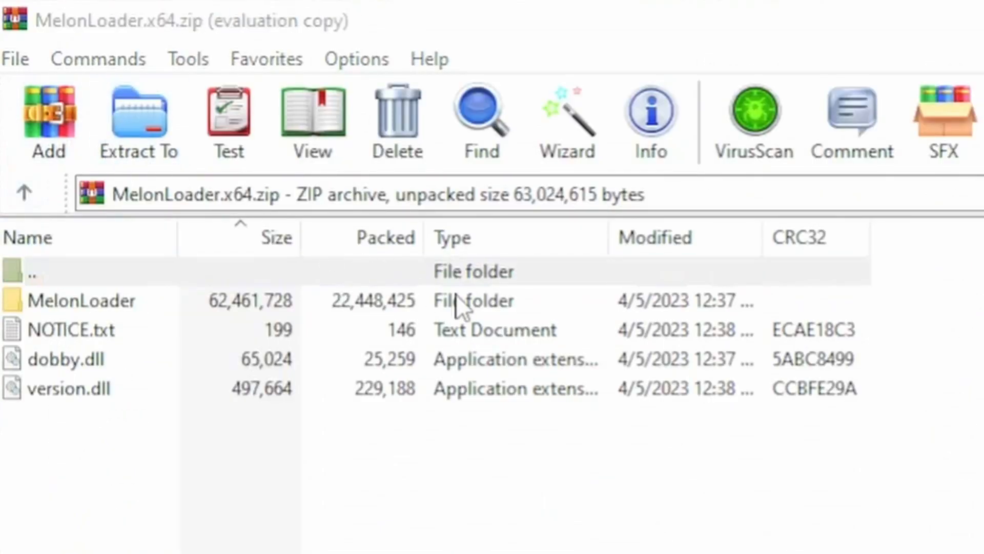
click(138, 119)
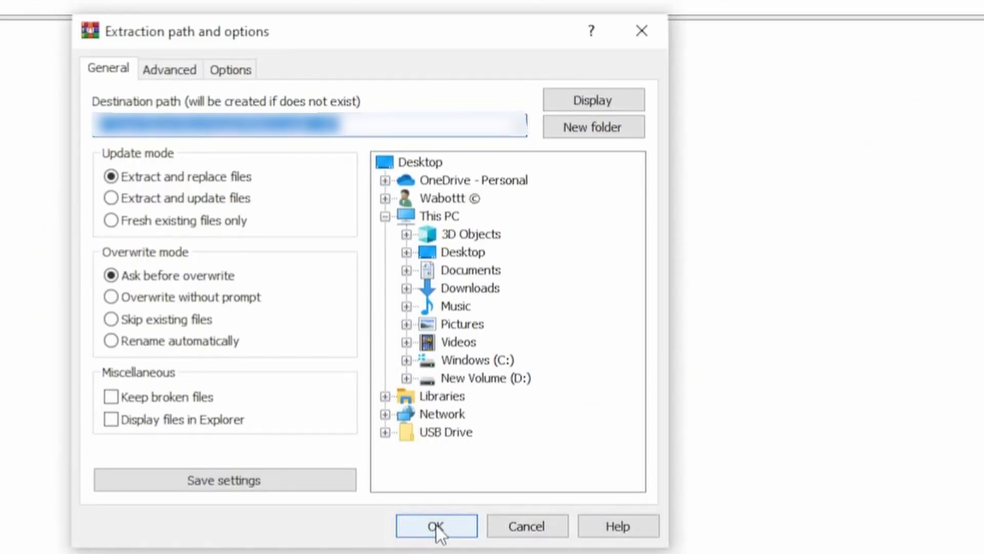
click(437, 525)
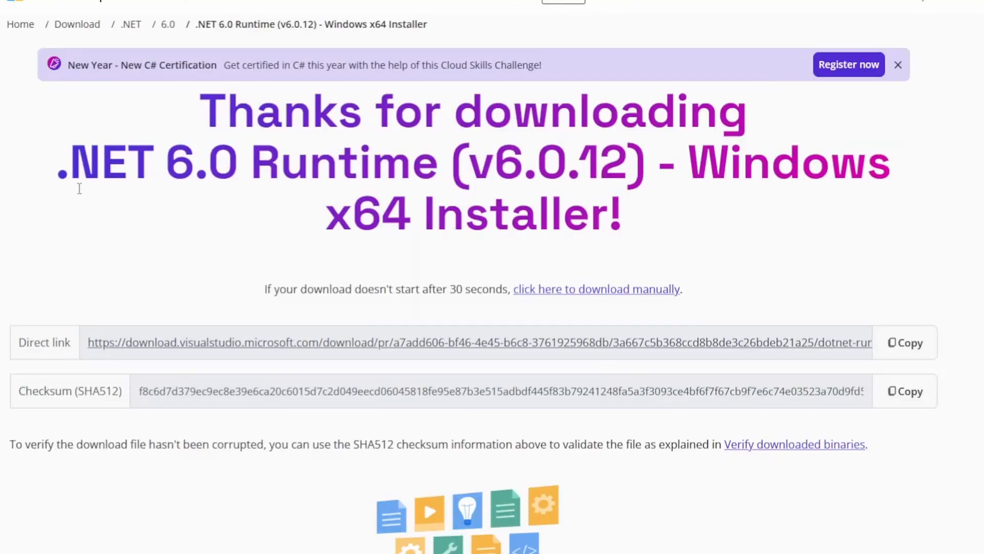
mouse_move(310, 175)
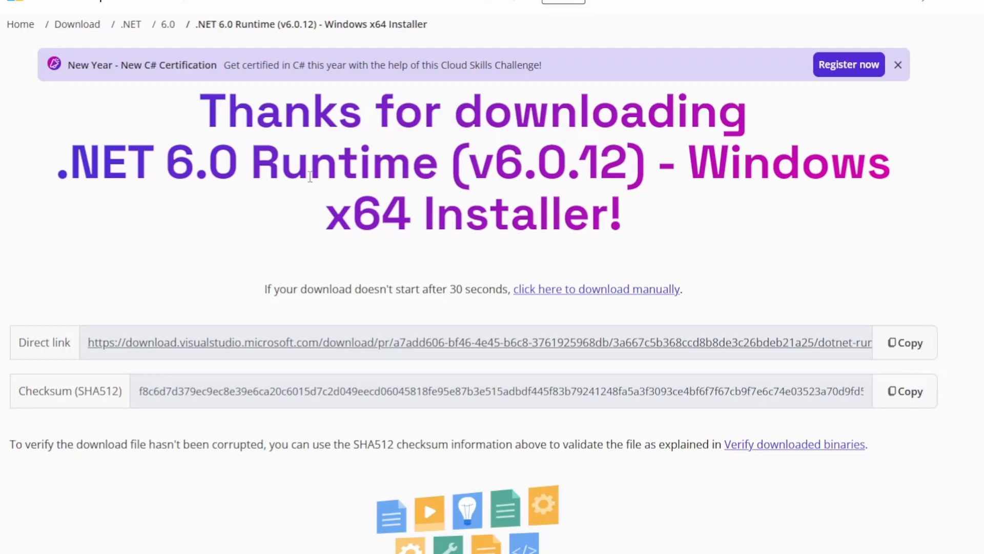
Start the .NET 6.0 Runtime v6.0.12 Windows x64 installer download.
drag(59, 160, 245, 160)
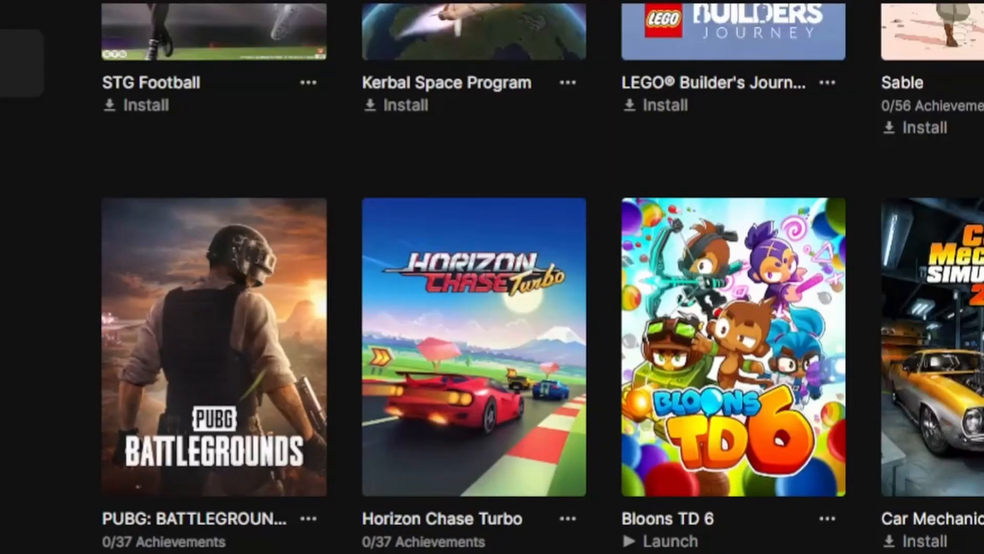
Manage the Bloons TD 6 installation from its ... menu to reach the install folder.
click(828, 518)
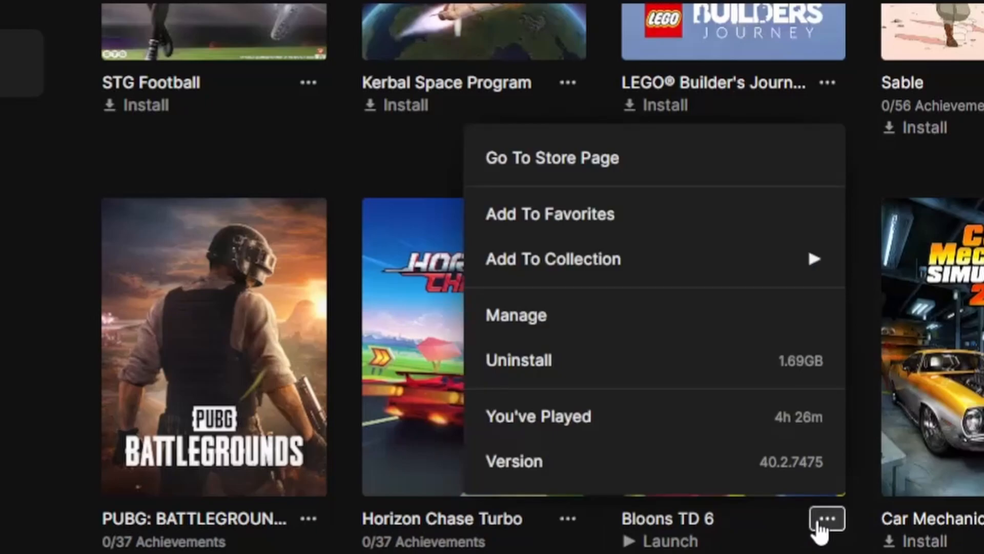
click(516, 315)
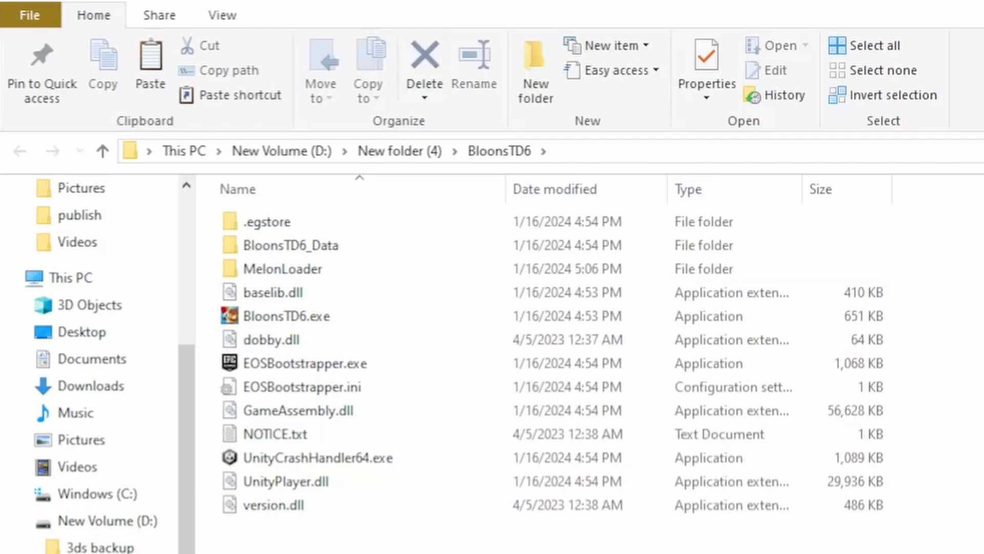
Launch BloonsTD6.exe from the install folder so MelonLoader runs once.
click(286, 316)
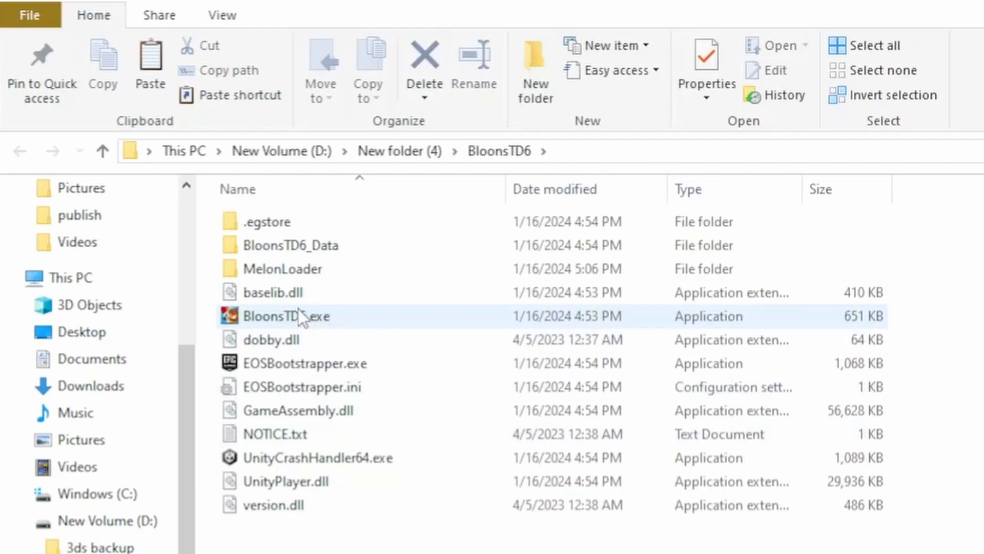
mouse_move(349, 322)
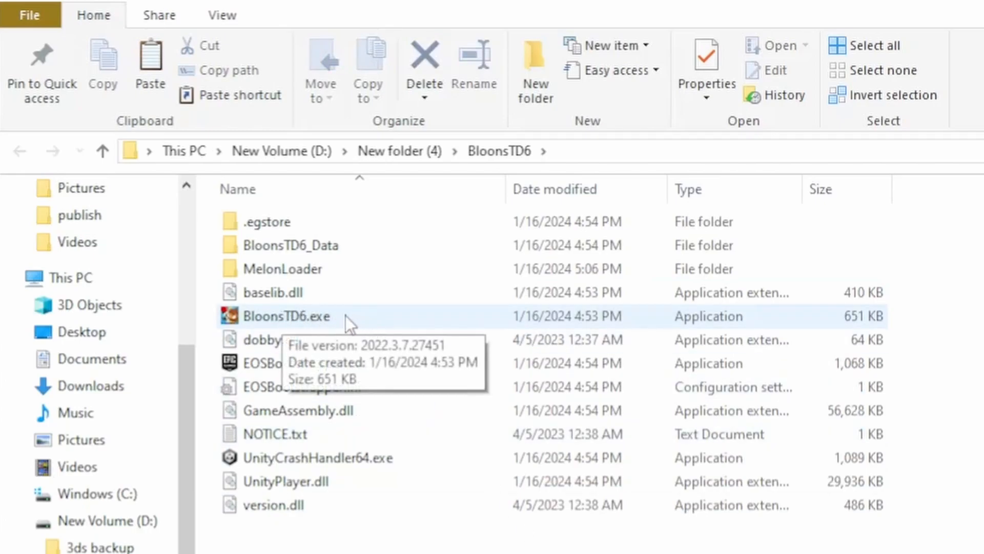
double_click(286, 315)
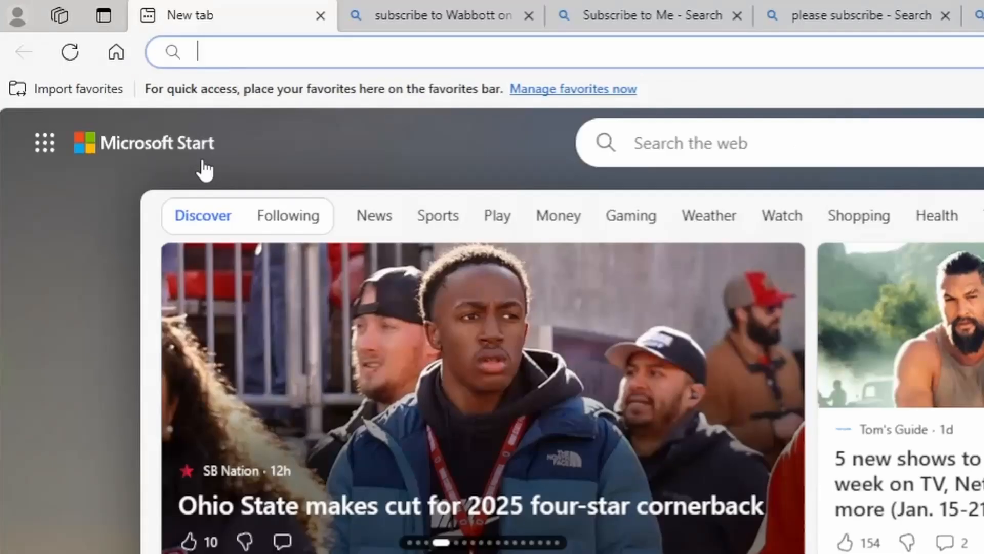
Search Bing for 'btd6 epic games mod compat' and open the BTD6EpicGamesModCompat GitHub repository.
text(btd6epicg)
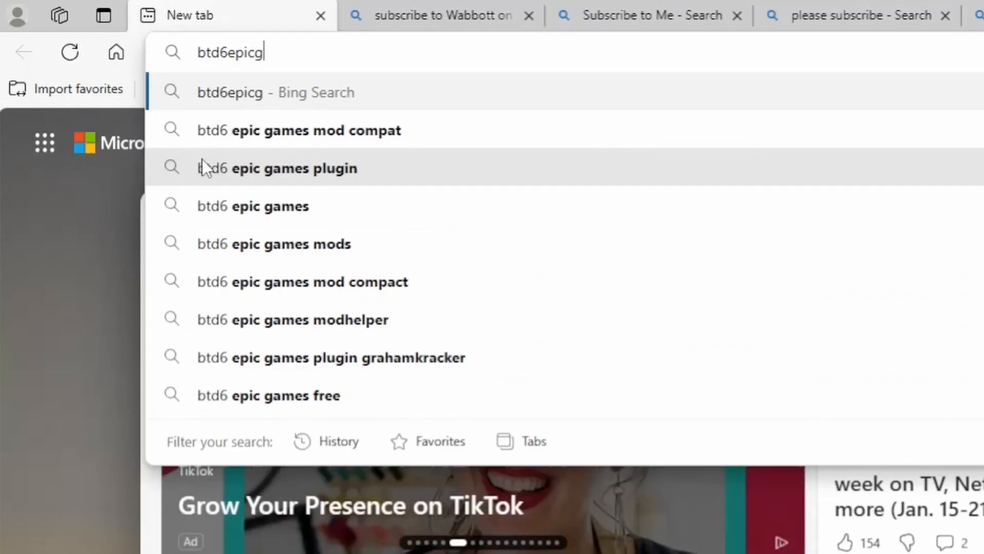
mouse_move(467, 130)
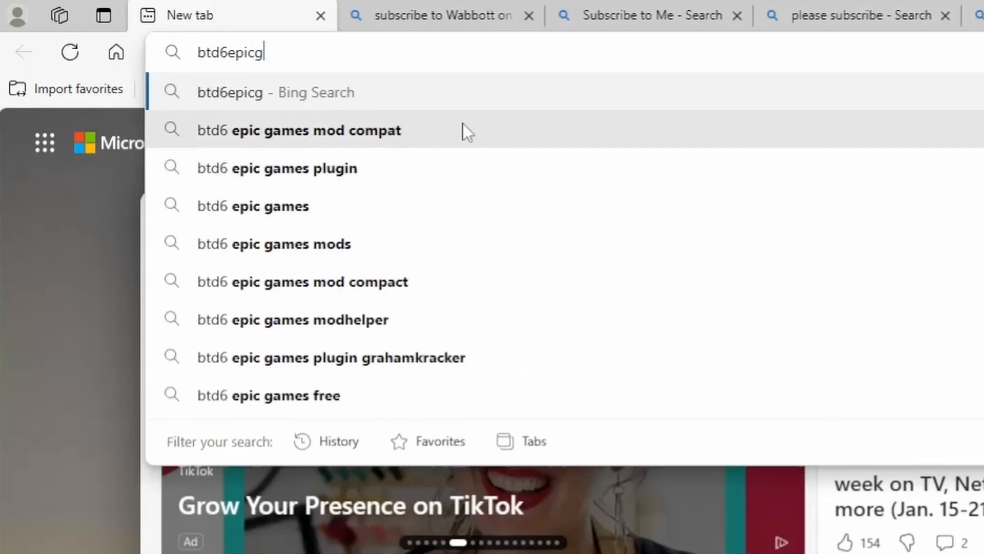
click(299, 130)
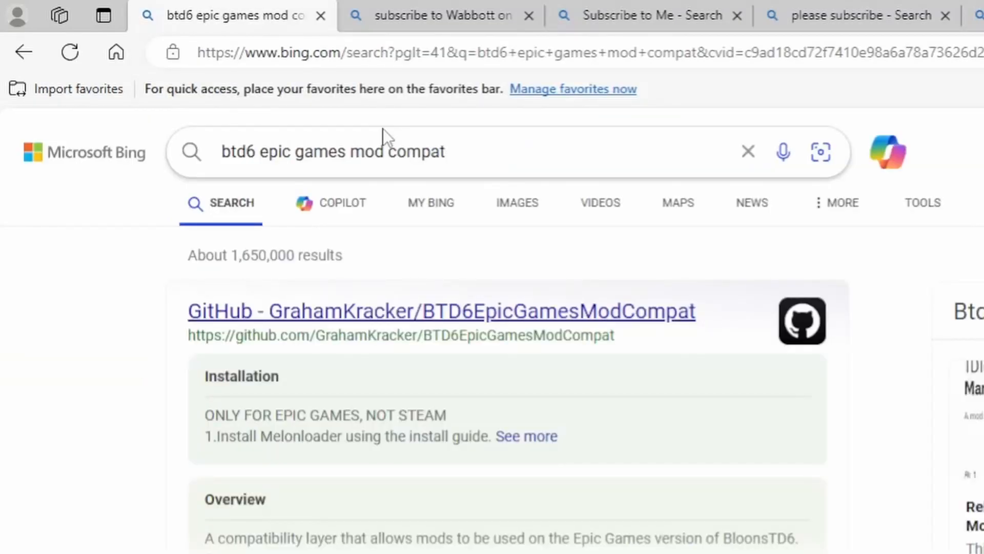
click(441, 310)
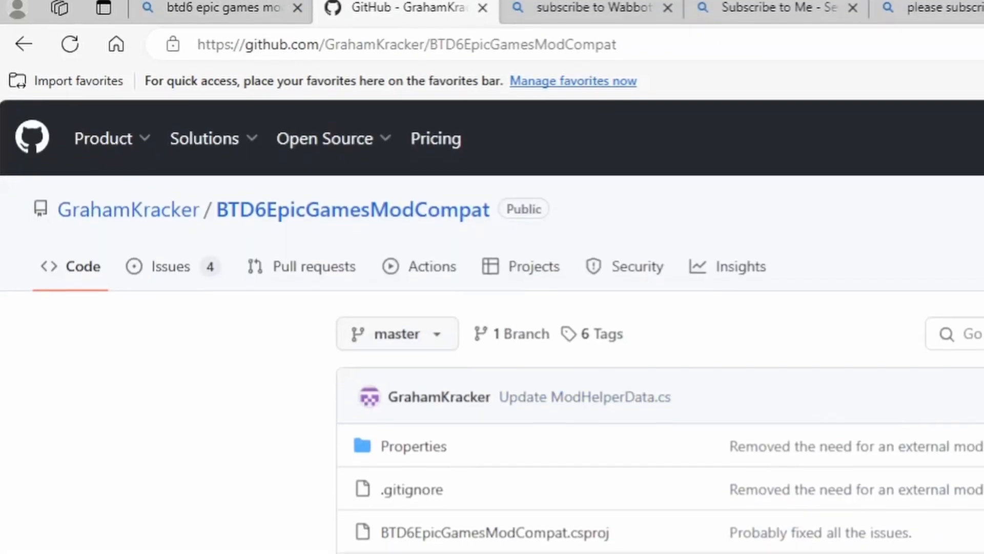
Download BTD6EpicGamesModCompat.dll from the repository's releases.
scroll(down, 3)
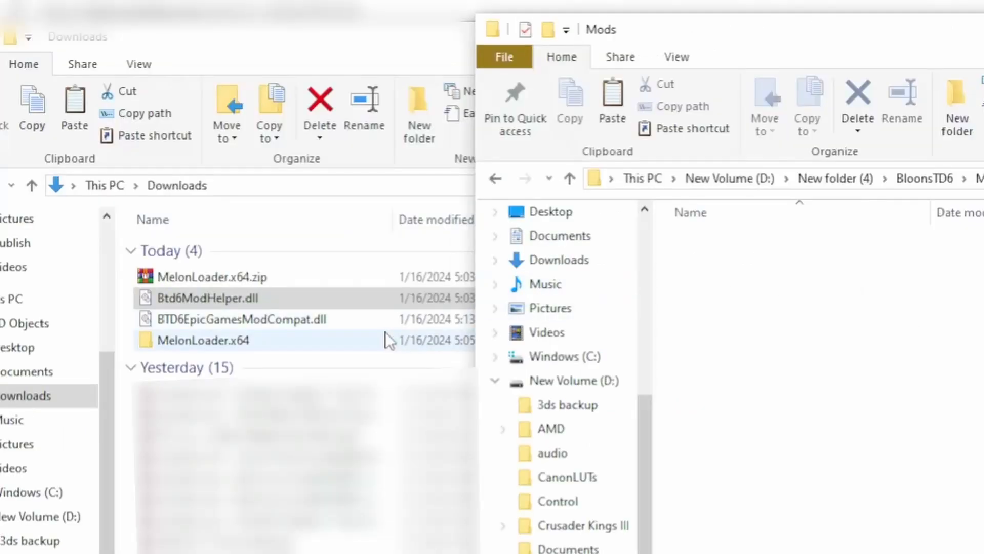
Copy Btd6ModHelper.dll and BTD6EpicGamesModCompat.dll into the BloonsTD6 Mods and Plugins folders.
click(207, 298)
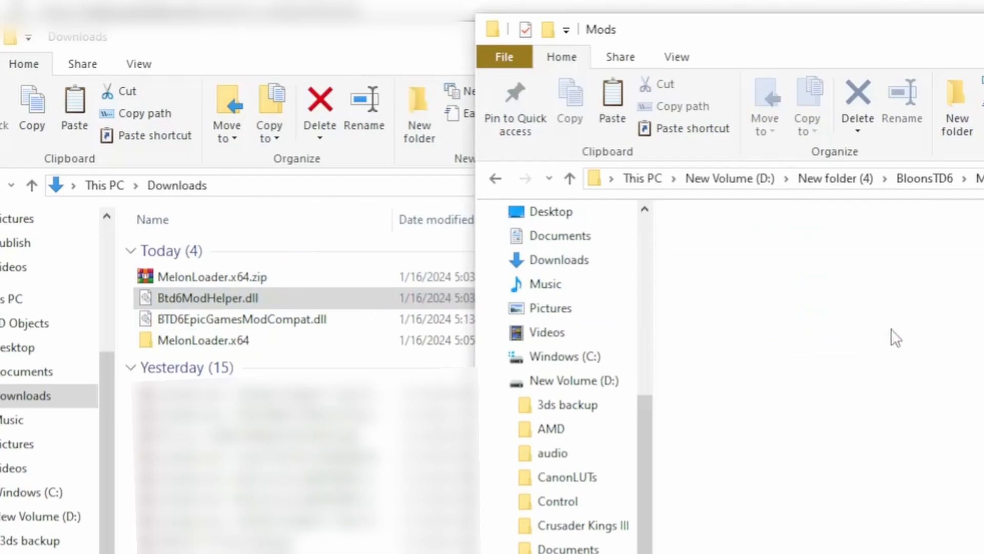
click(924, 179)
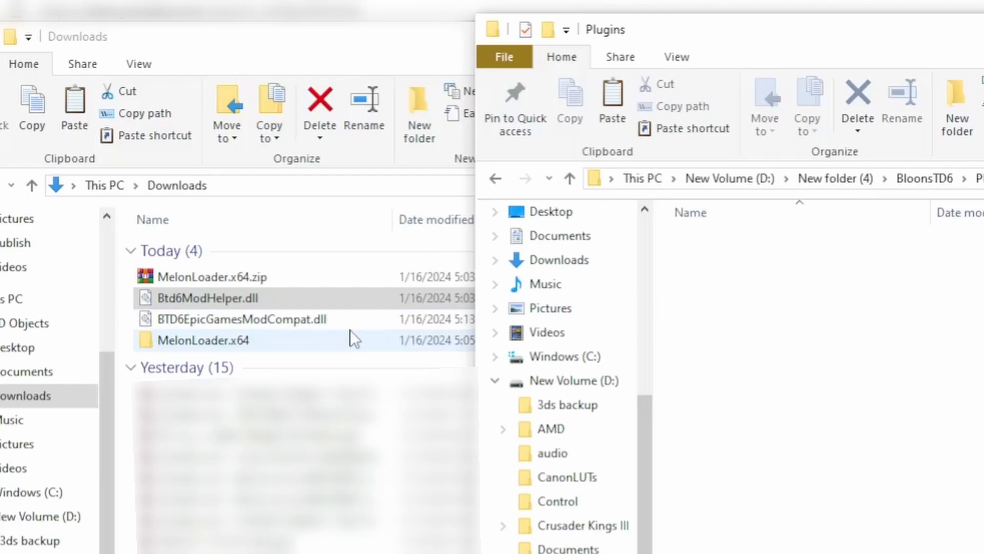
click(242, 318)
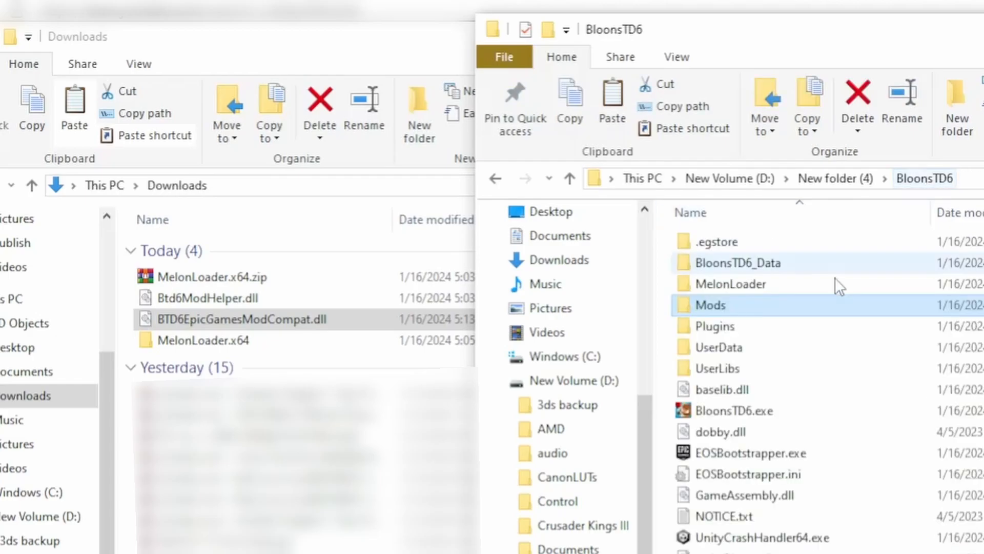
double_click(715, 327)
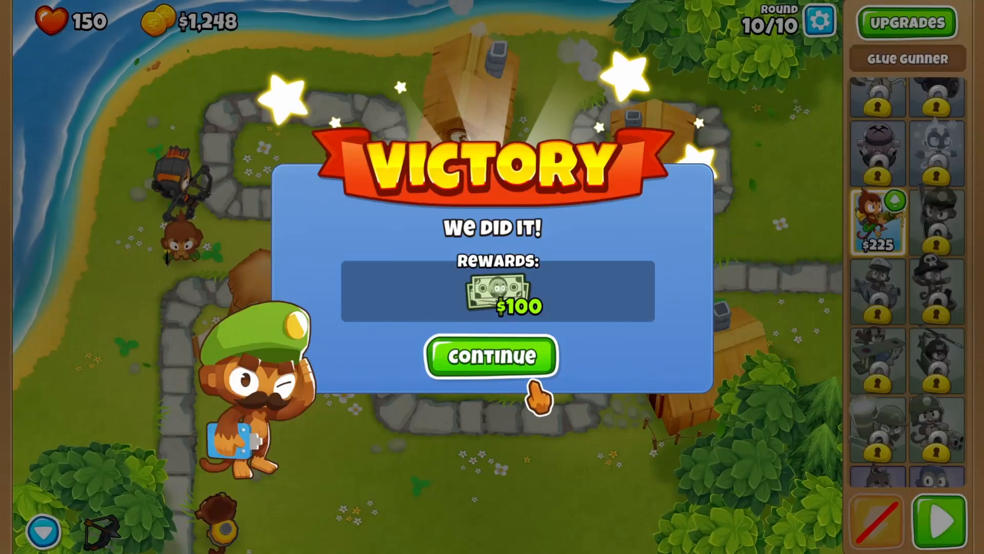
Leave the victory screen and show the Mods list with Mod Helper and Epic Games Mod Compat loaded.
click(492, 356)
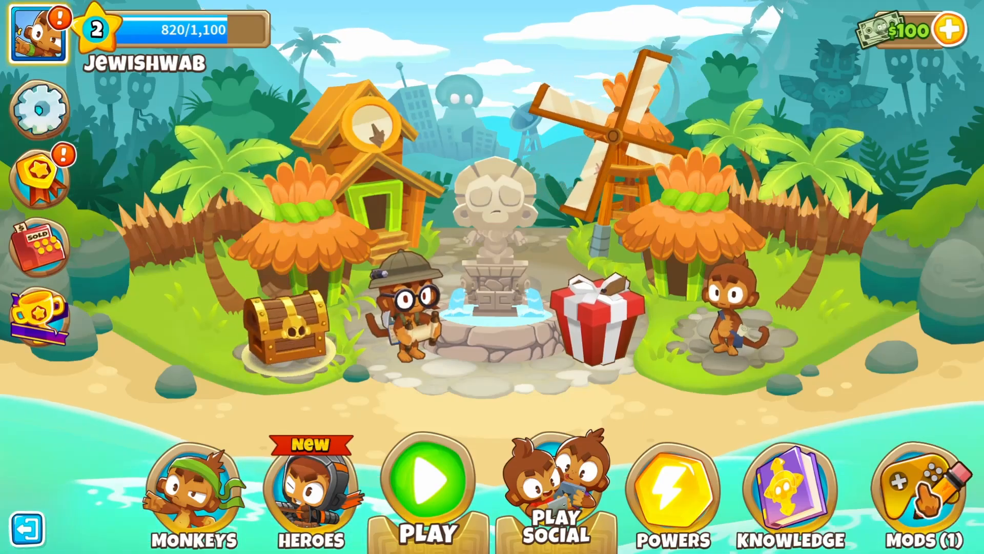
click(935, 490)
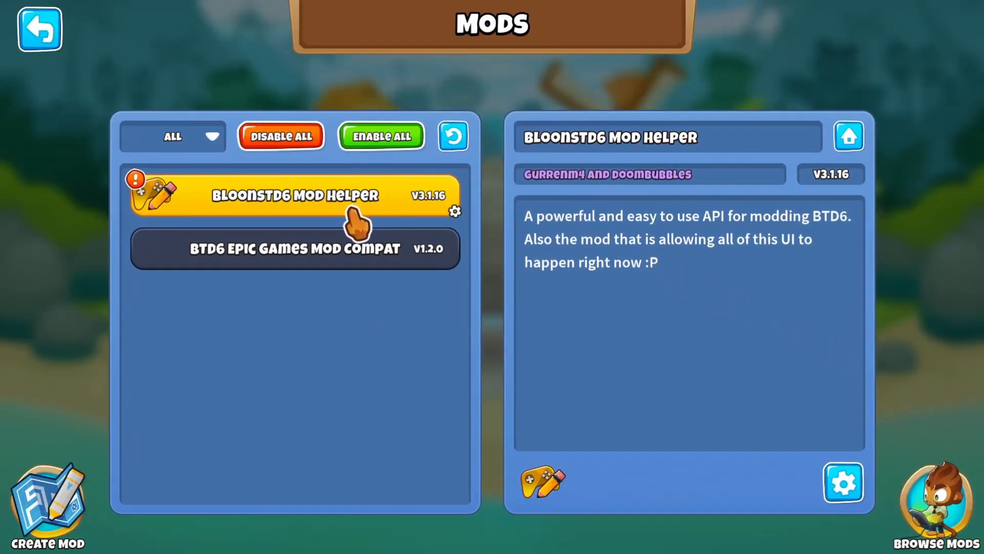
mouse_move(955, 432)
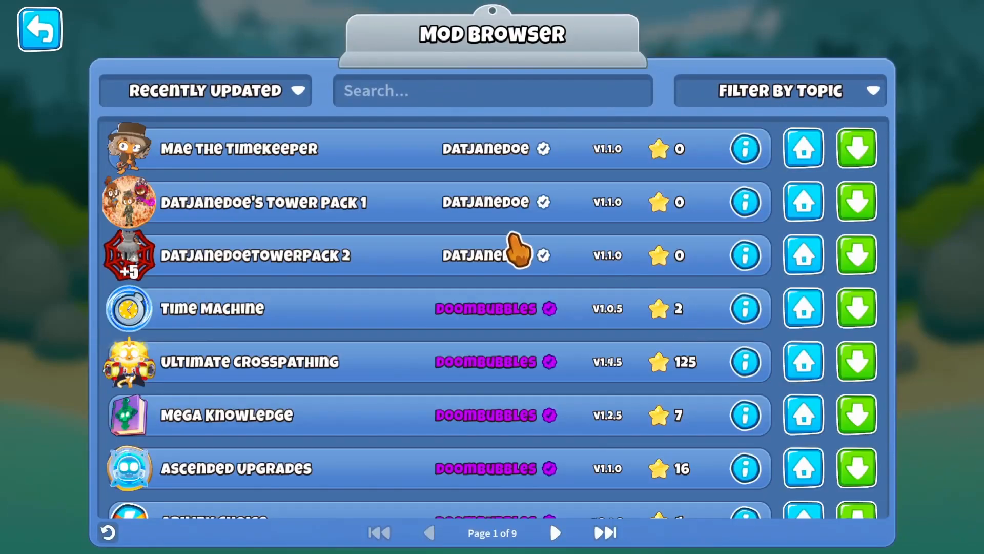
mouse_move(361, 226)
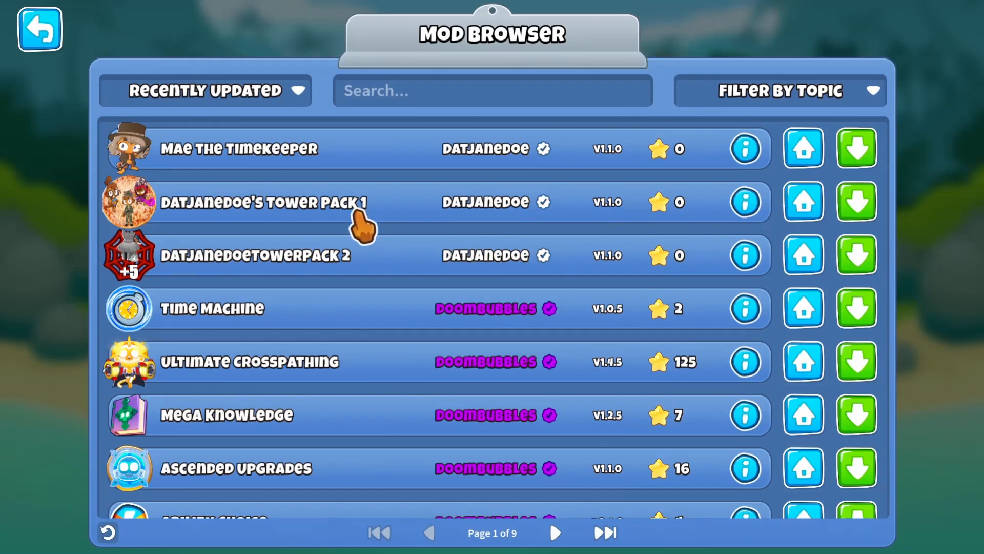
Scroll through the Mod Browser list of recently updated mods like Time Machine and Ultimate Crosspathing.
scroll(down, 3)
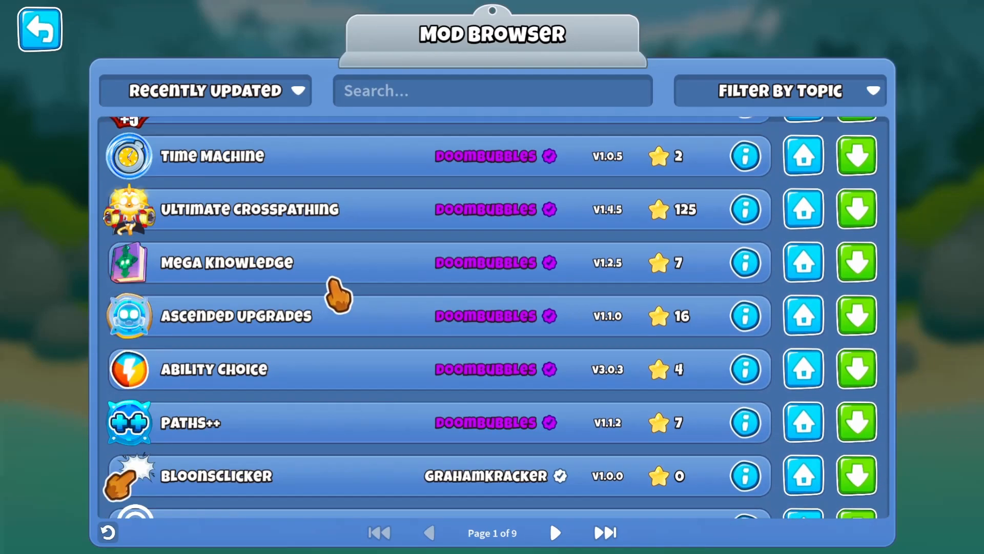